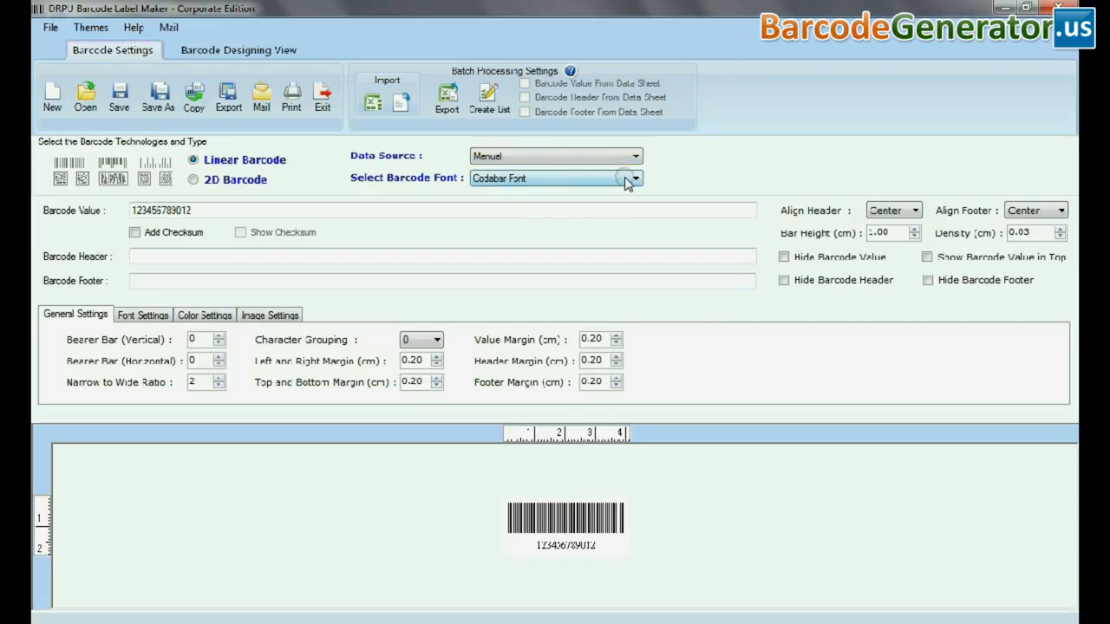
- Create a LOGMARS barcode with value P000007, Header above and Footer below
click(635, 178)
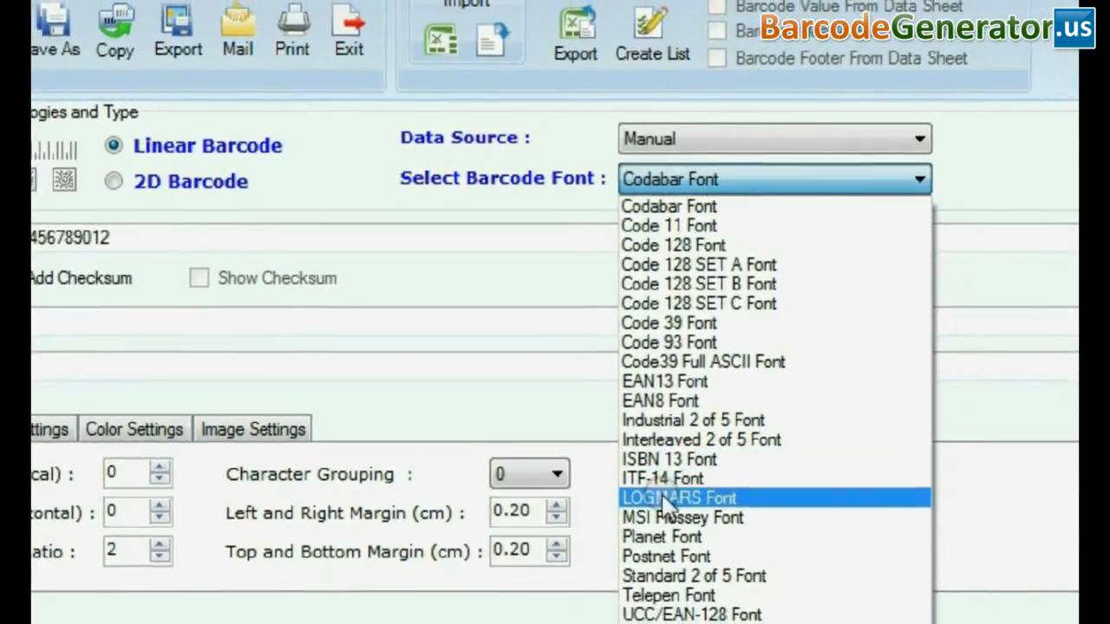
click(679, 498)
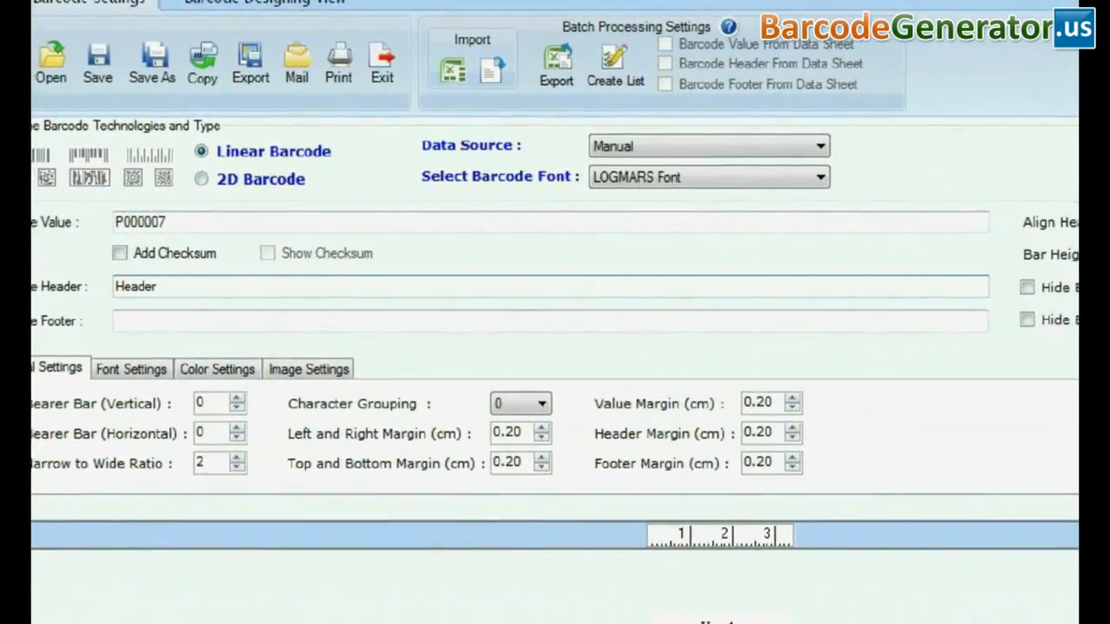
text(Footer)
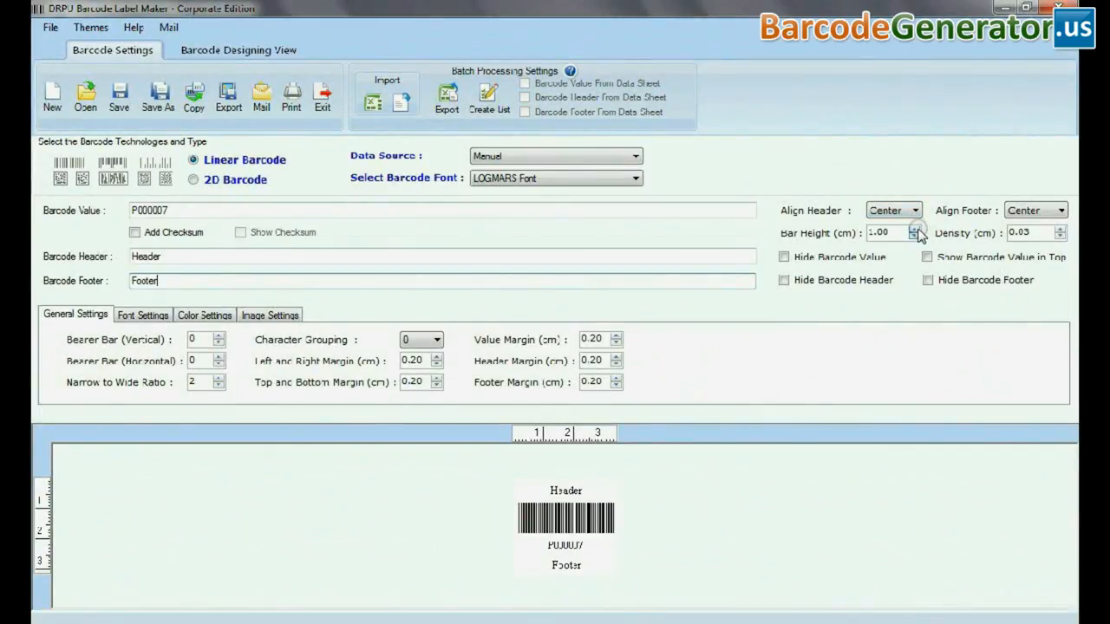
- Open the font options for the barcode header, value and footer text
click(914, 228)
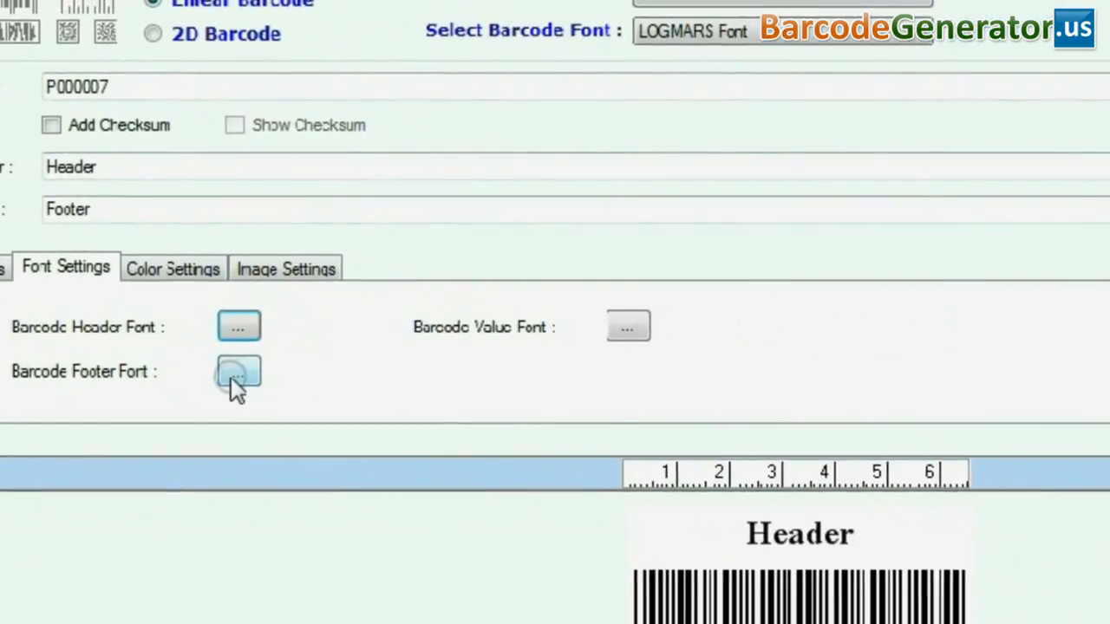
- Change the barcode value and footer text to a larger bold font
click(239, 371)
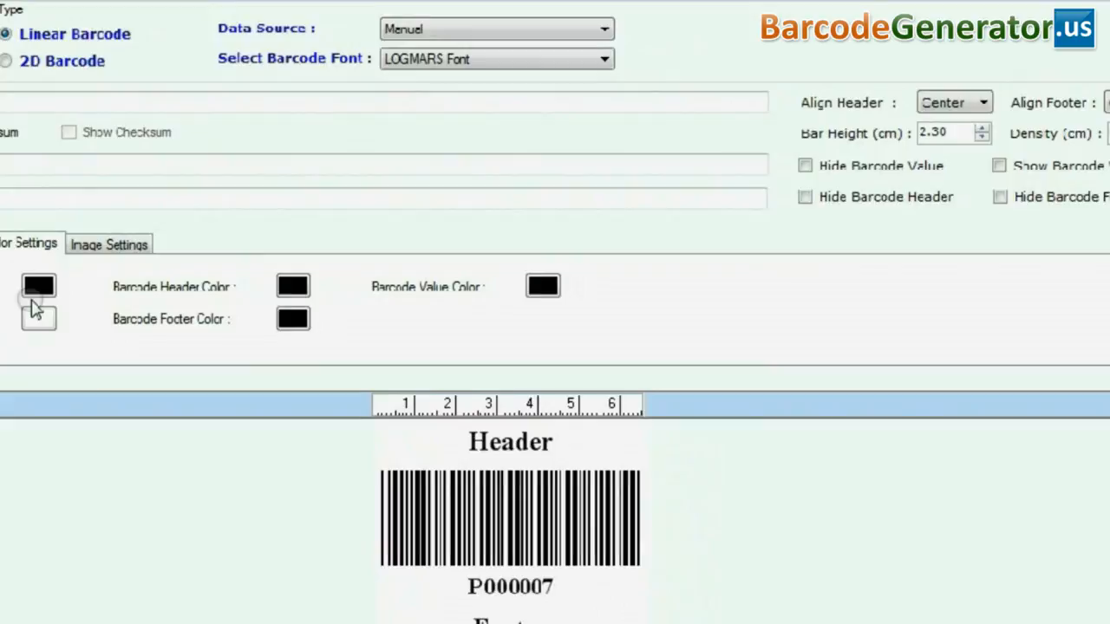
- Give the label a grey background, try 270° orientation, then return it to 0°
click(38, 286)
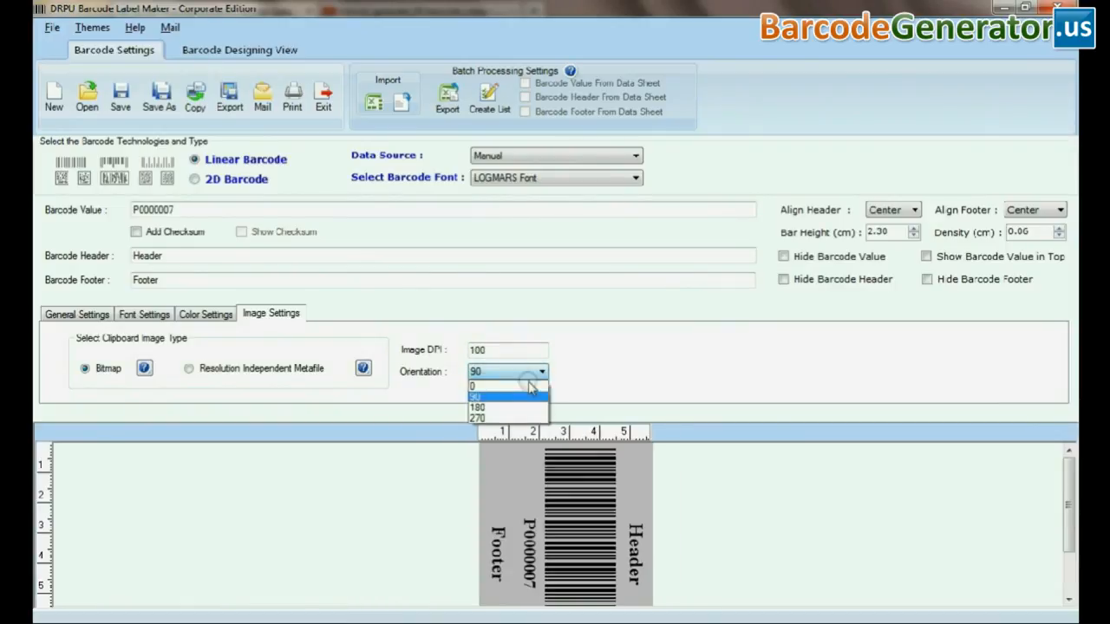
click(476, 417)
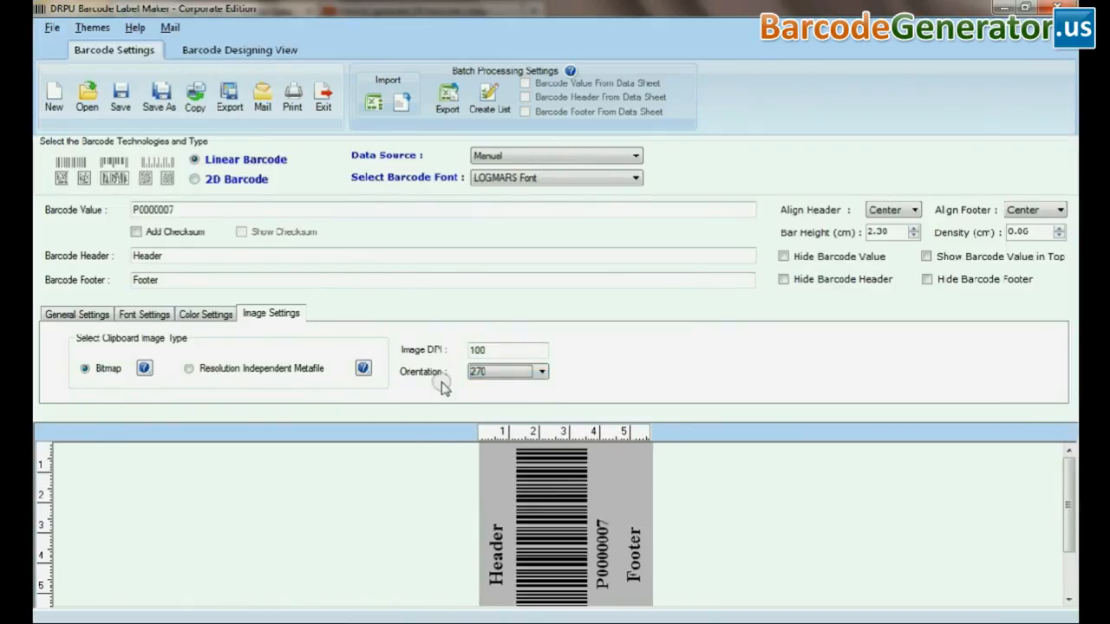
click(540, 371)
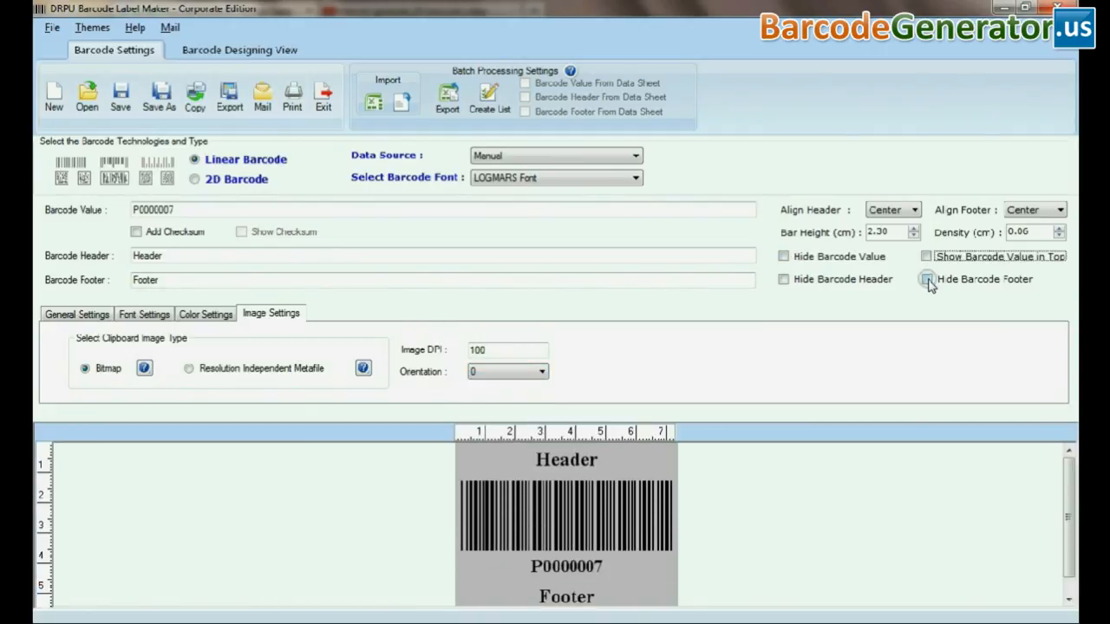
- Briefly hide and restore the barcode header, then bring up print settings
click(783, 278)
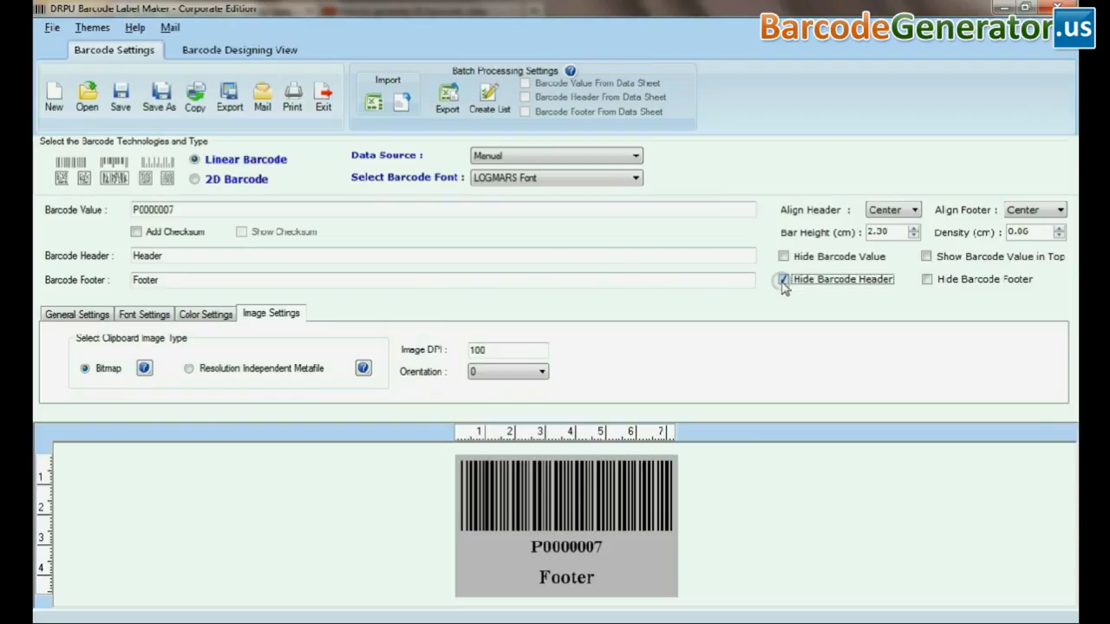
click(783, 279)
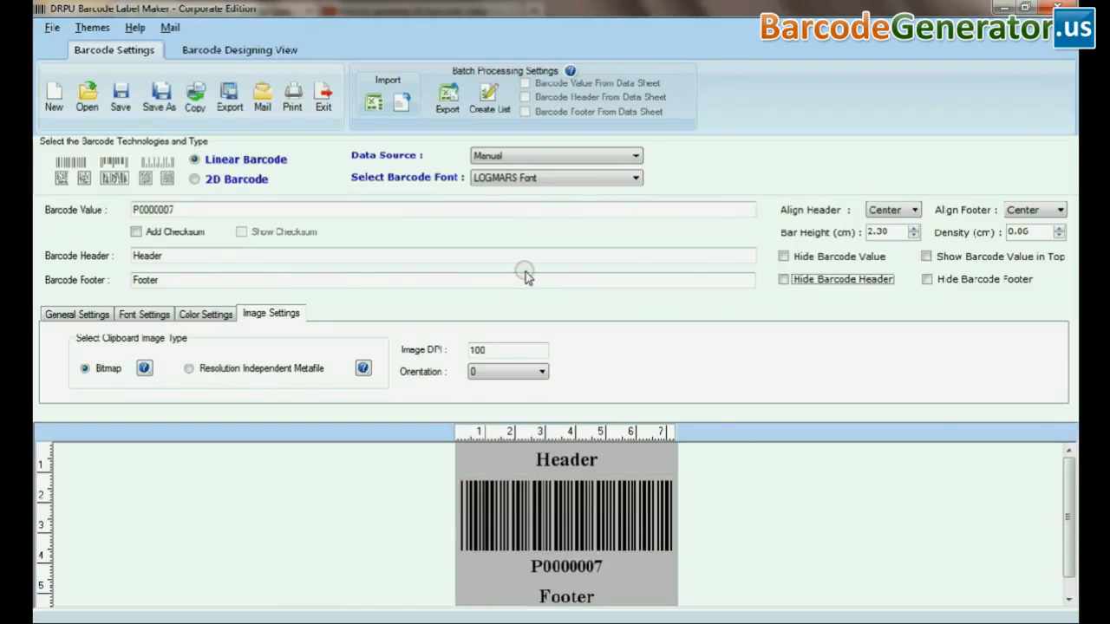
click(292, 95)
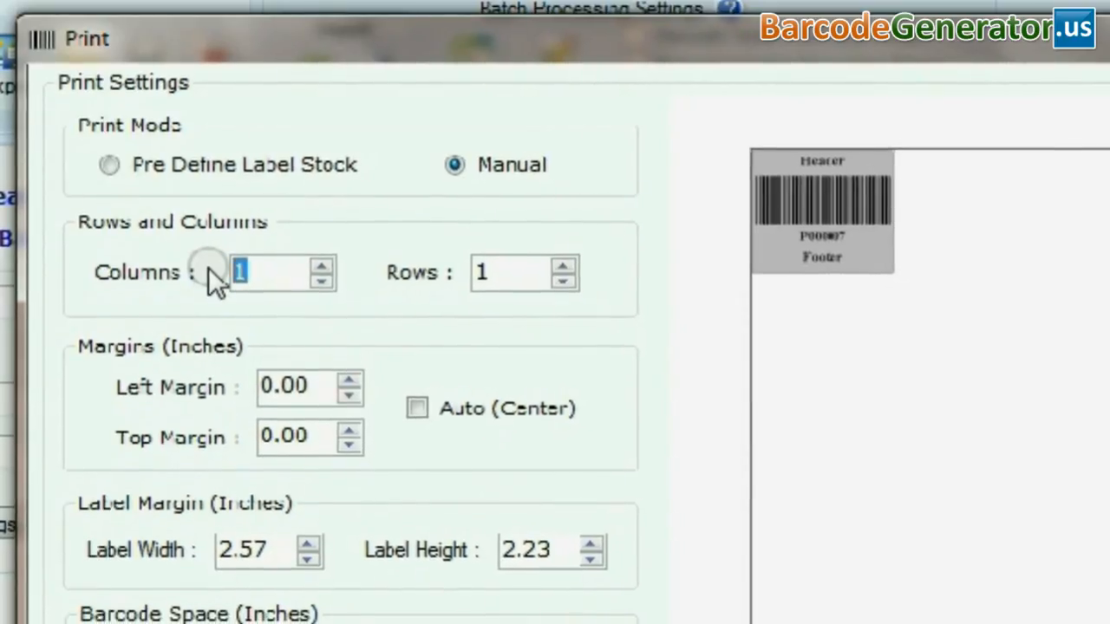
- Lay out labels in 2 columns by 5 rows at 3.90 × 2.24 inches
text(2)
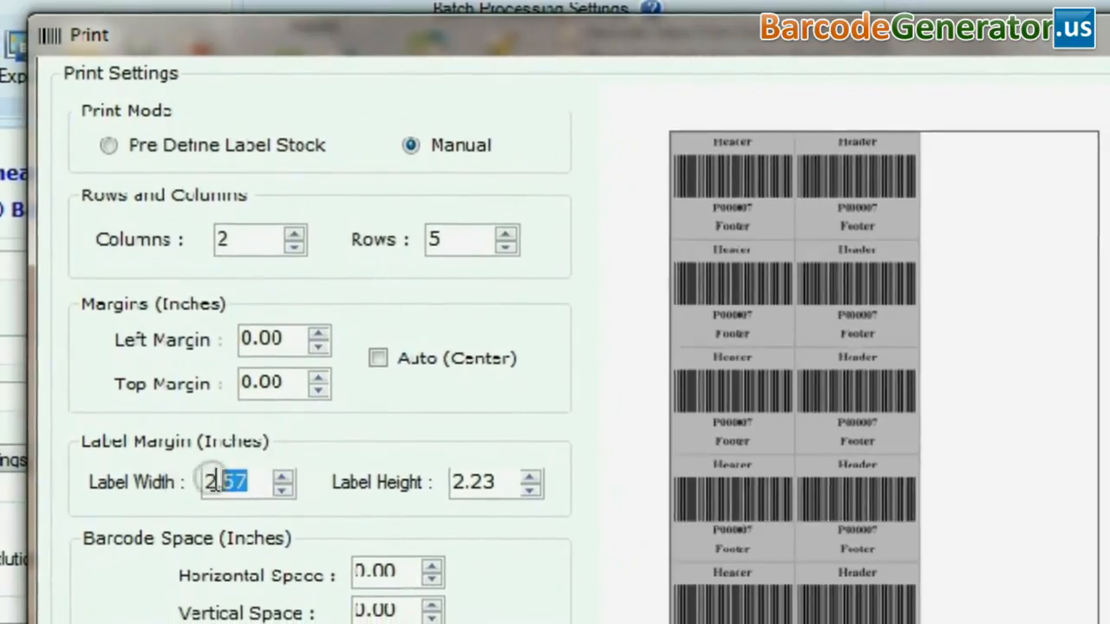
text(3.90)
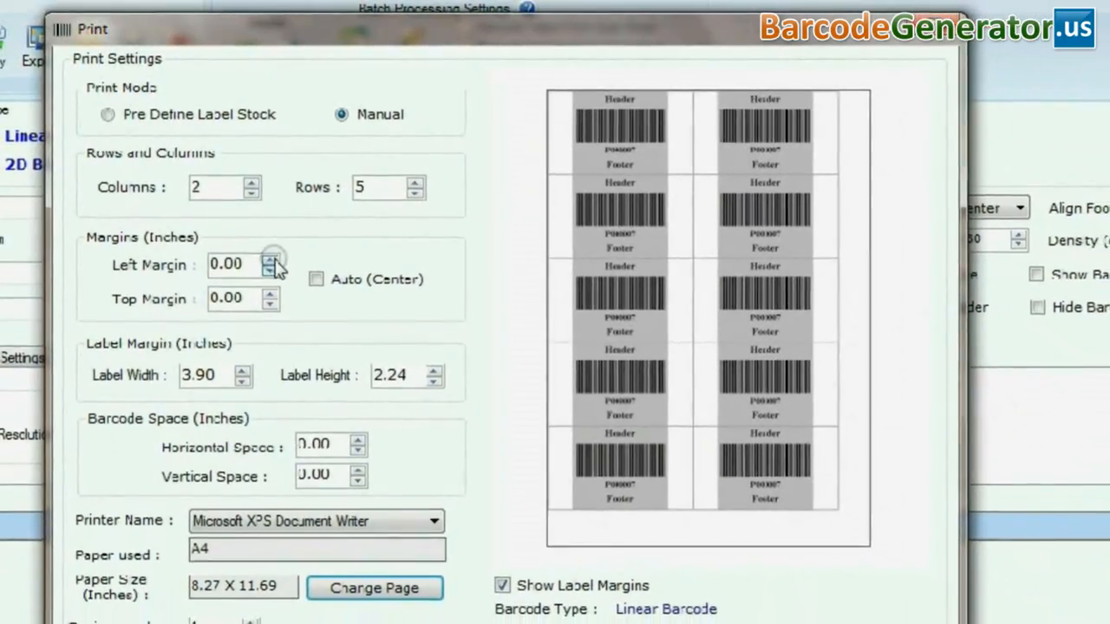
- Set 0.20 left margin, 0.50 top margin, 0.20 horizontal spacing, and preview the A4 page
click(270, 259)
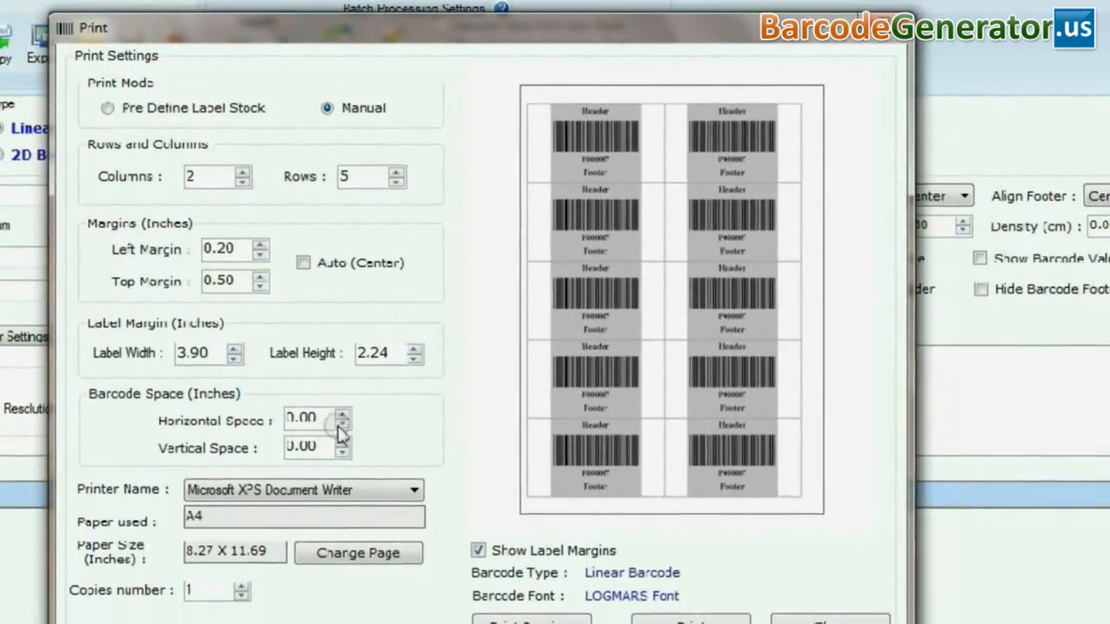
click(334, 398)
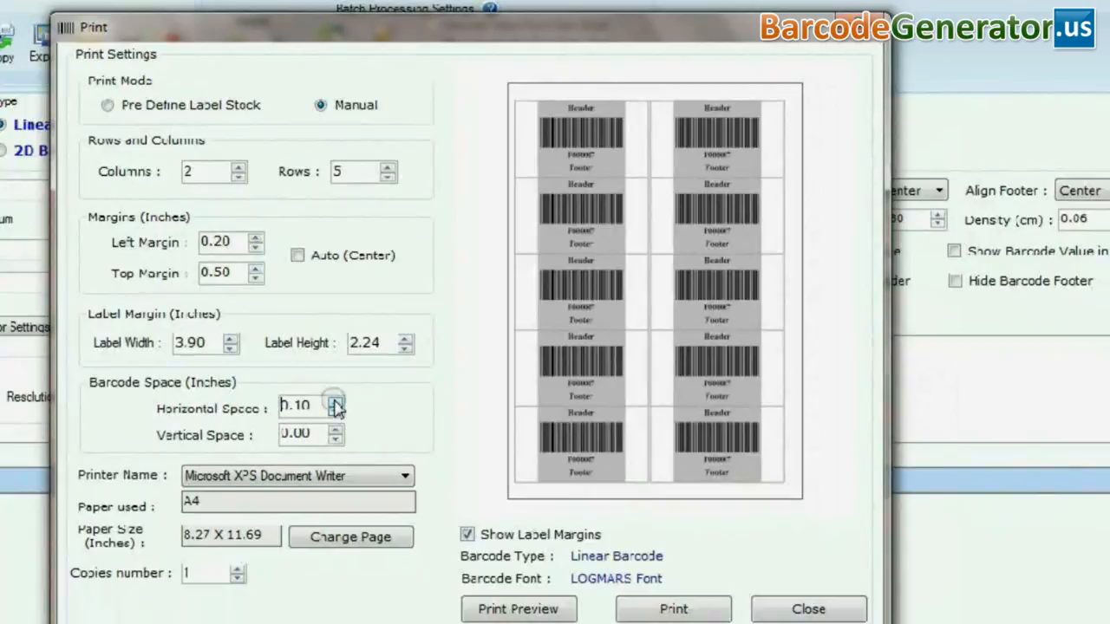
click(334, 399)
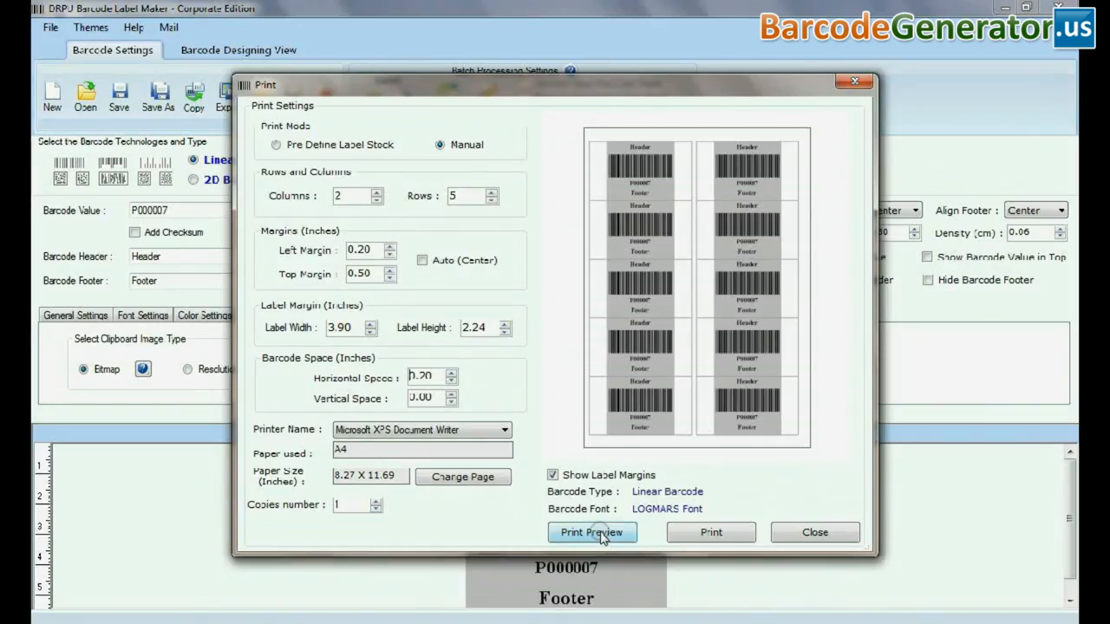
click(591, 532)
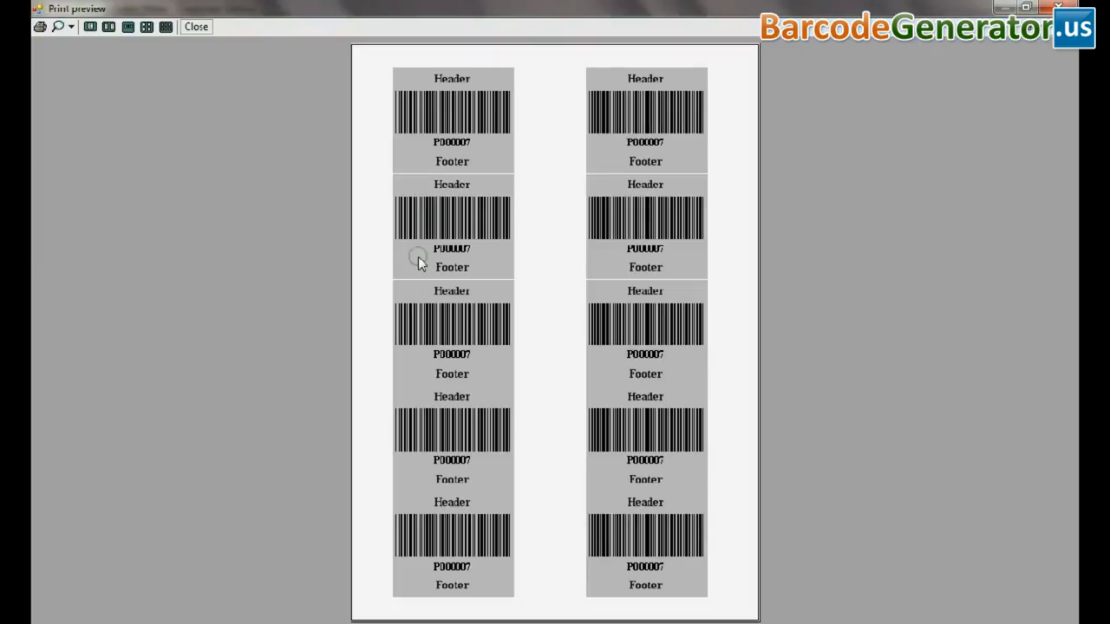